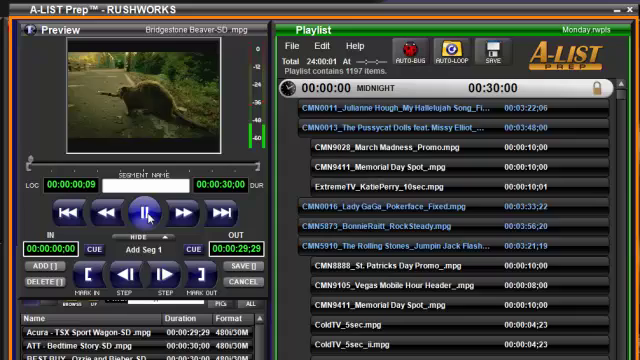
# Stop preview playback and exit A-LIST Prep, clearing the 1197-item playlist
pyautogui.click(141, 210)
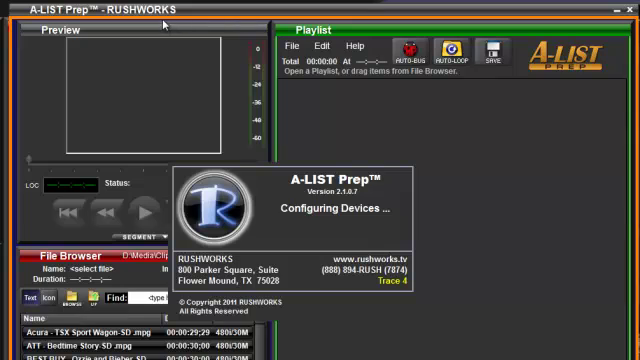
pyautogui.moveTo(215, 15)
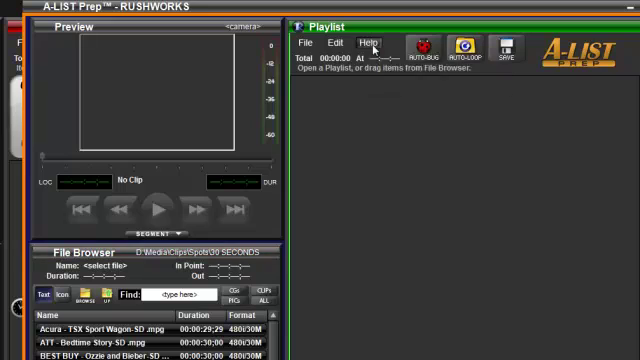
# Create a new 48-event half-hour playlist starting at midnight
pyautogui.click(336, 43)
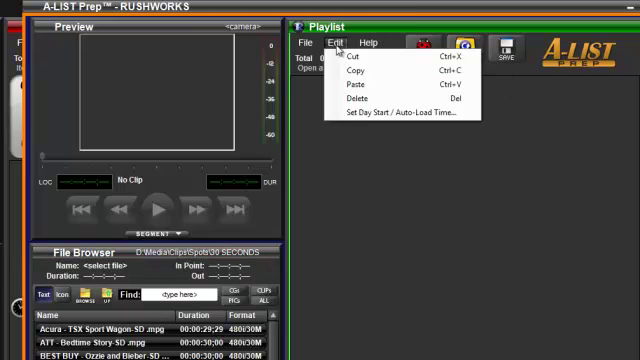
pyautogui.click(307, 42)
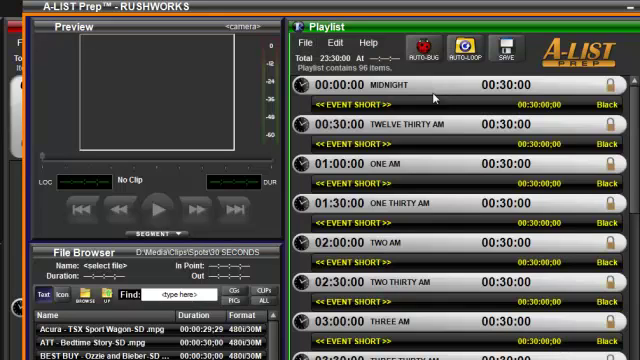
# Open the Prep list.rwpls playlist and save its missing/error files list
pyautogui.click(305, 43)
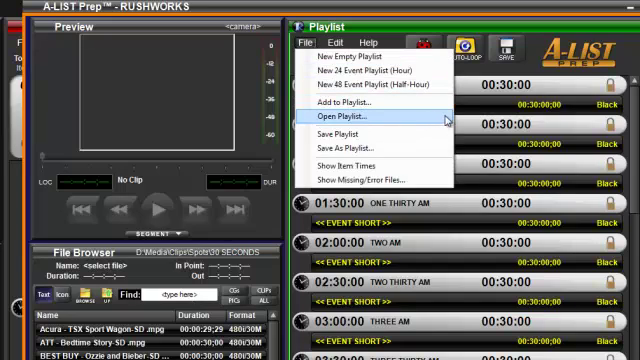
pyautogui.click(345, 117)
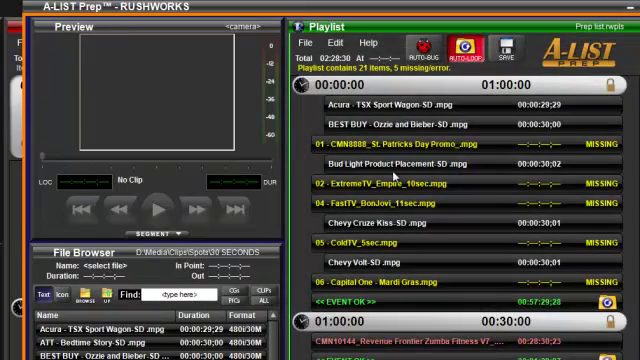
pyautogui.click(304, 40)
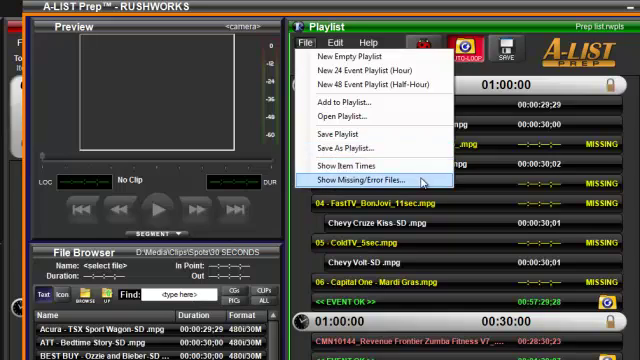
pyautogui.click(360, 180)
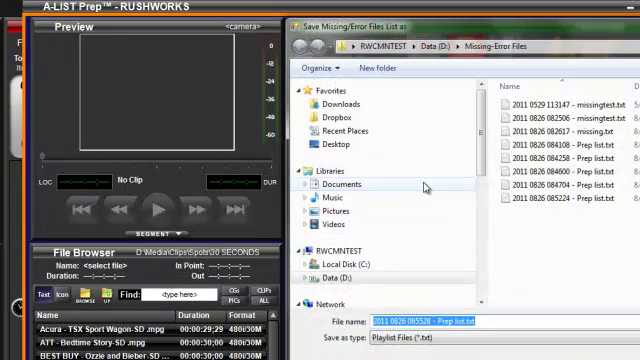